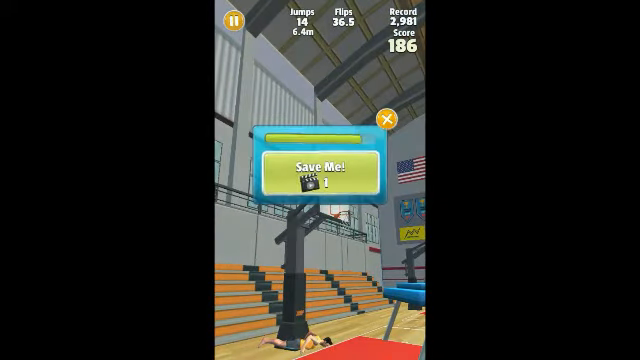
{"action": "left_click", "coordinate": [384, 117]}
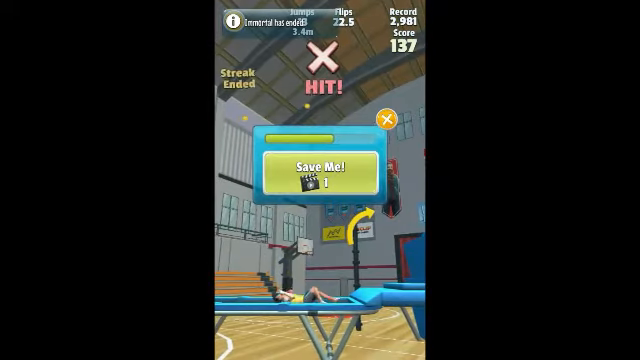
{"action": "left_click", "coordinate": [388, 117]}
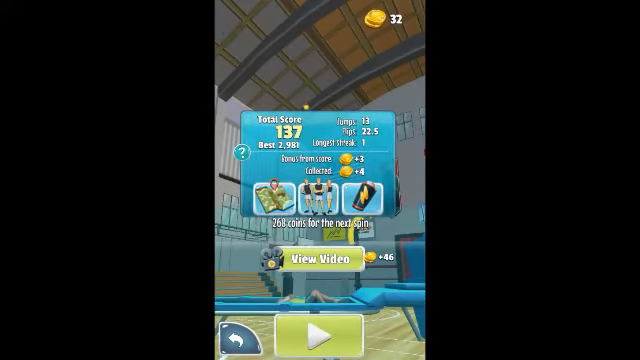